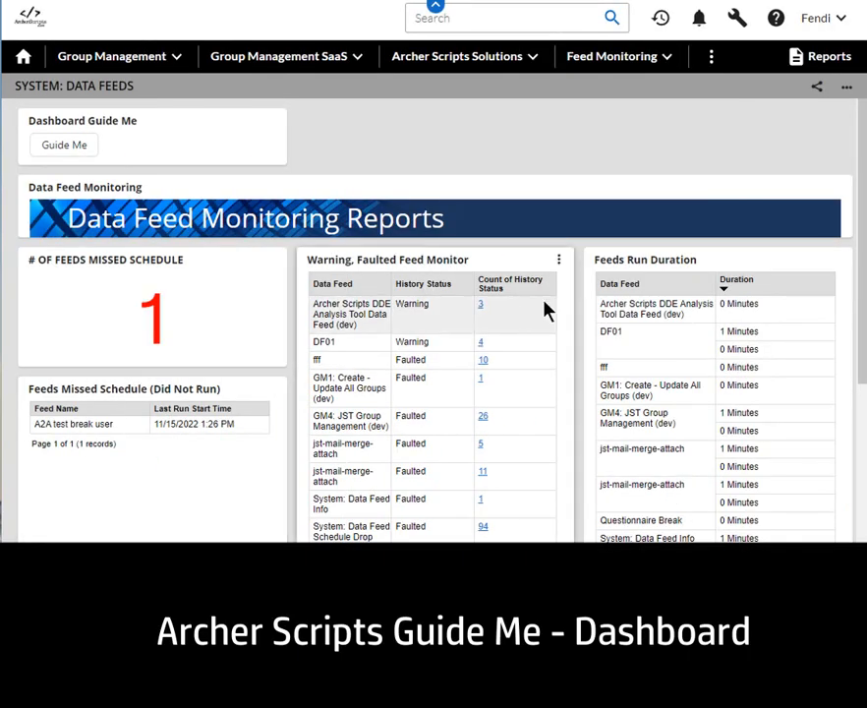
# Start the dashboard's Guide Me tour, dismiss it, then start it again
pyautogui.scroll(-3)
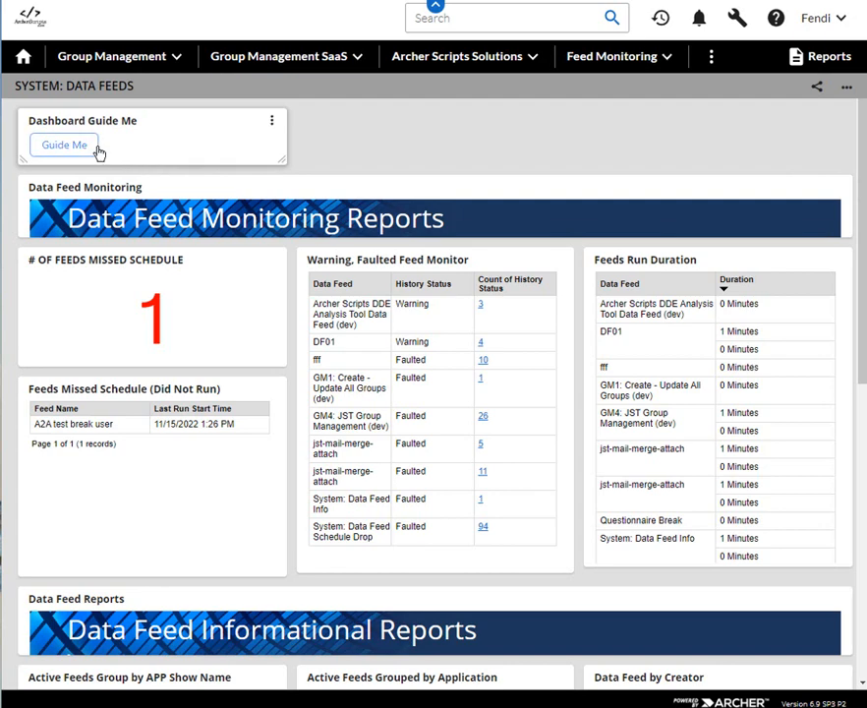
pyautogui.click(63, 146)
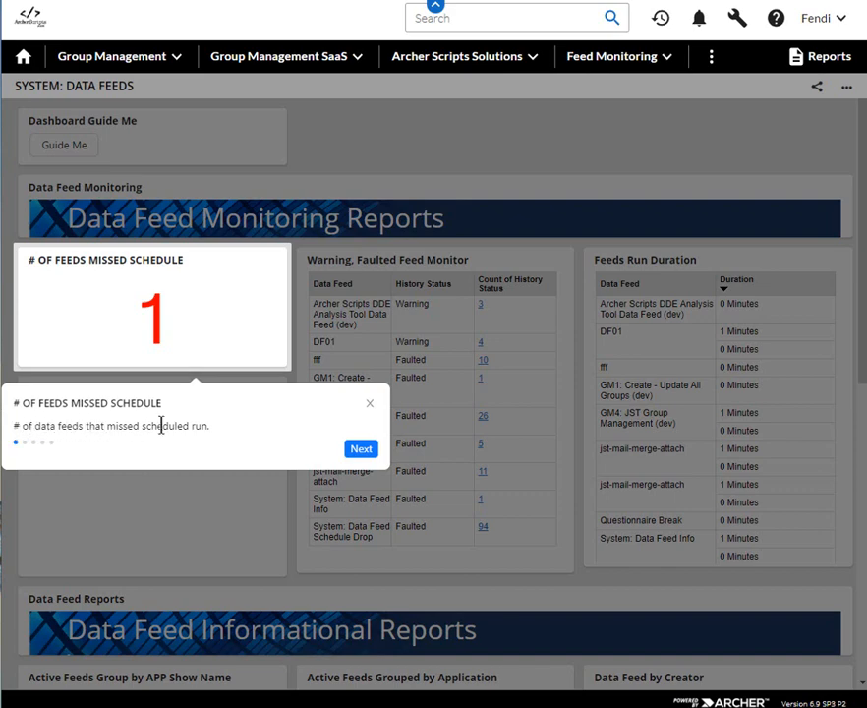
pyautogui.moveTo(303, 435)
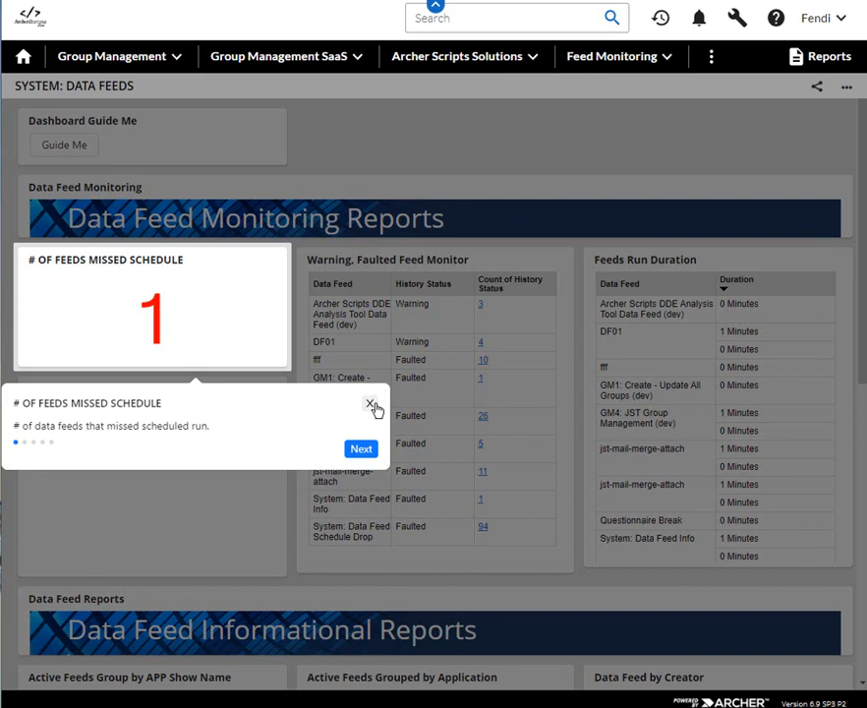
pyautogui.click(370, 405)
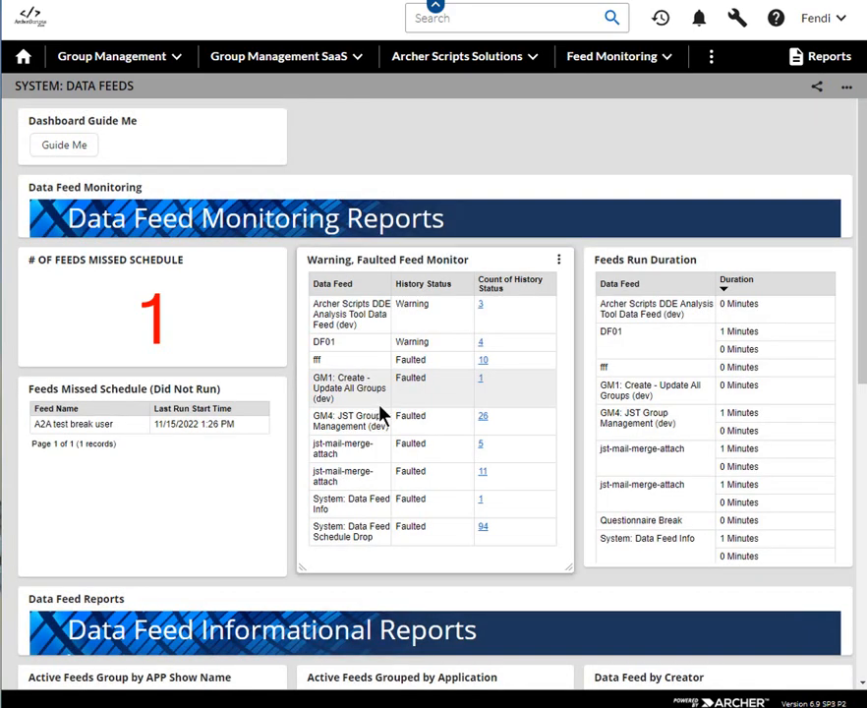
pyautogui.moveTo(381, 411)
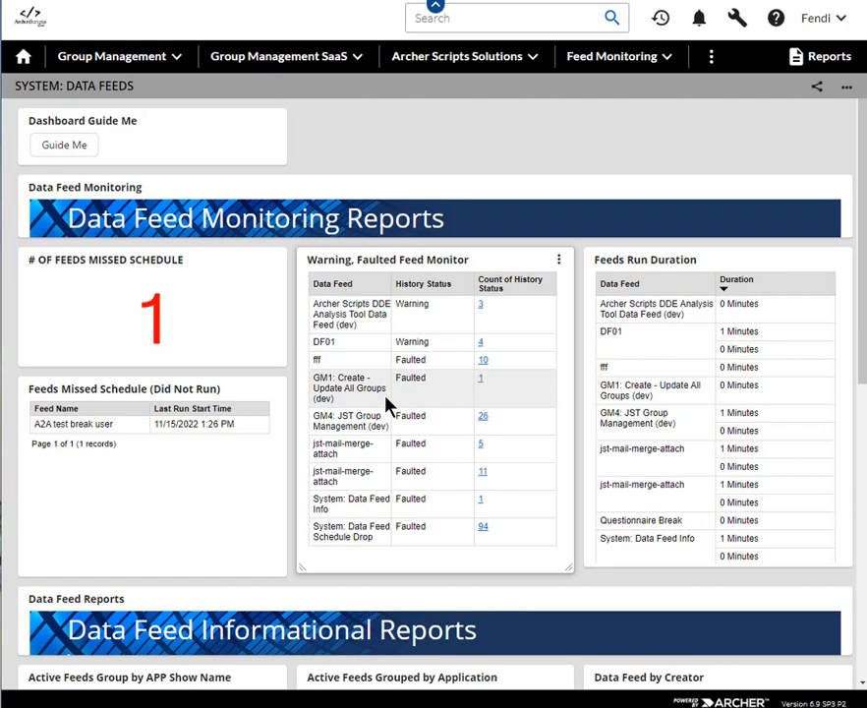
pyautogui.moveTo(331, 263)
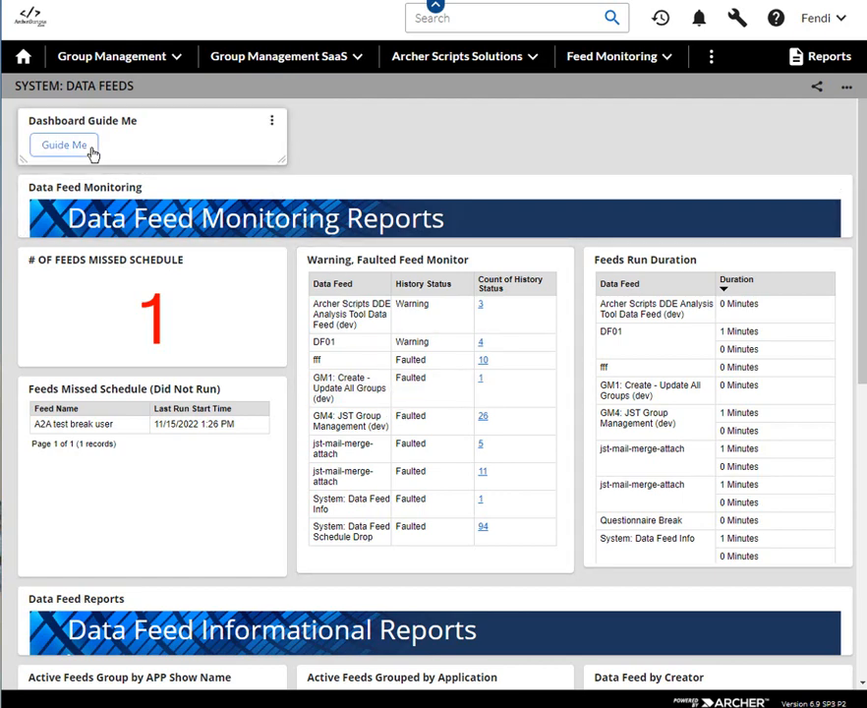
pyautogui.click(63, 145)
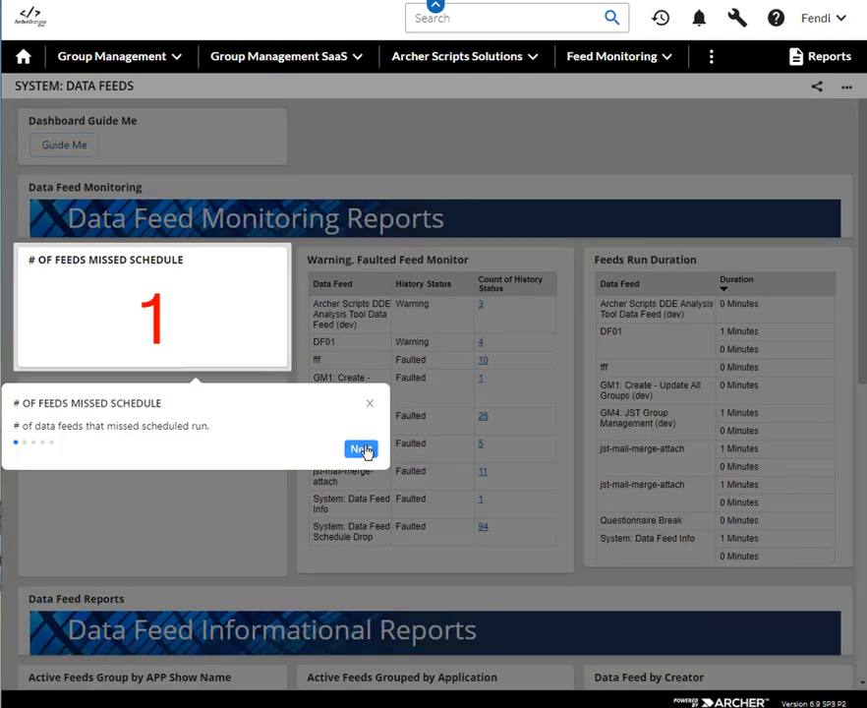
# Step through Feeds Missed Schedule, Faulted Feed Monitor and Feeds Run Duration, then finish the tour
pyautogui.click(362, 449)
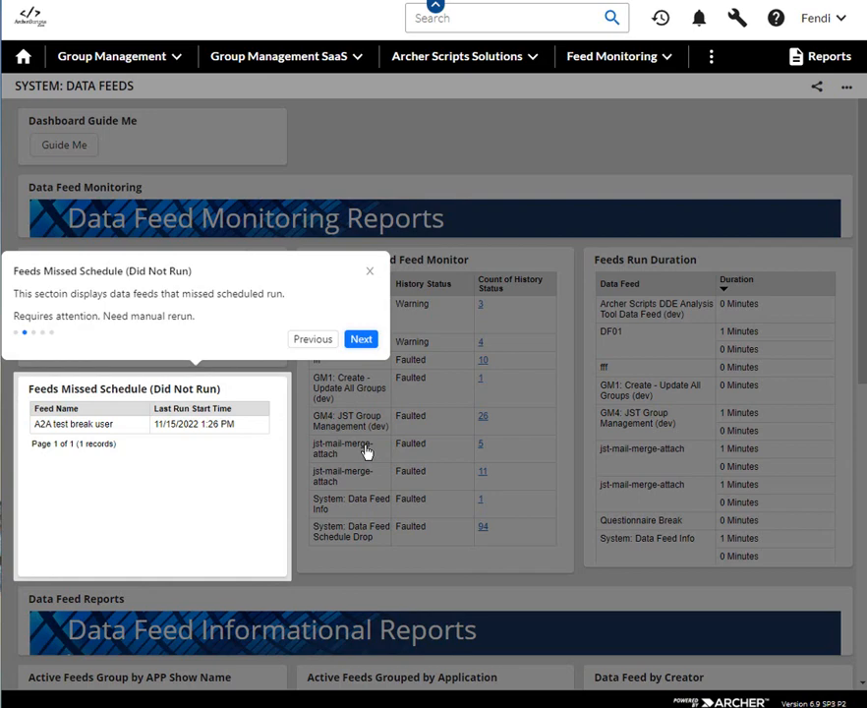
pyautogui.moveTo(377, 451)
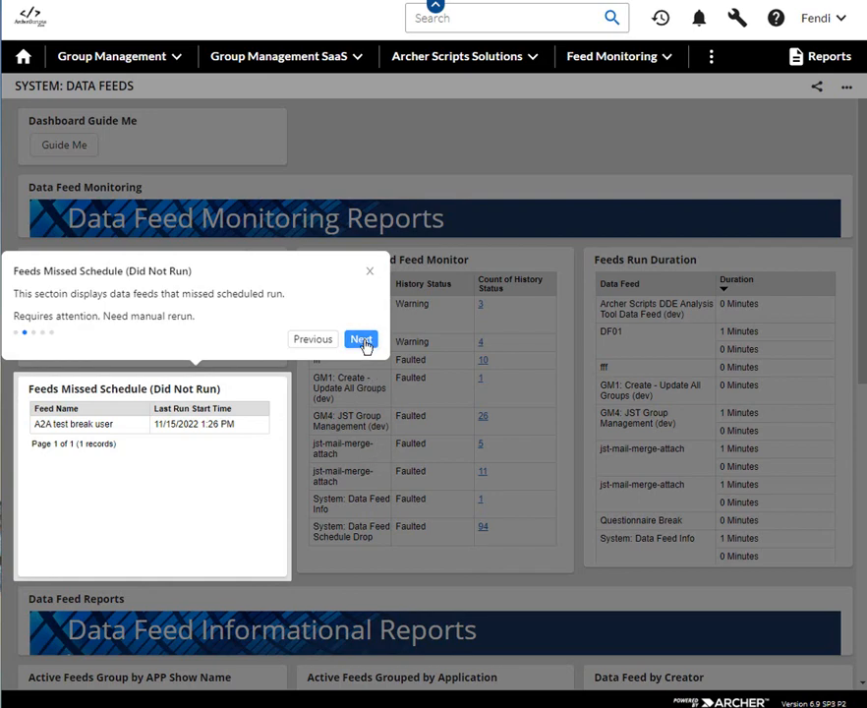
pyautogui.click(362, 338)
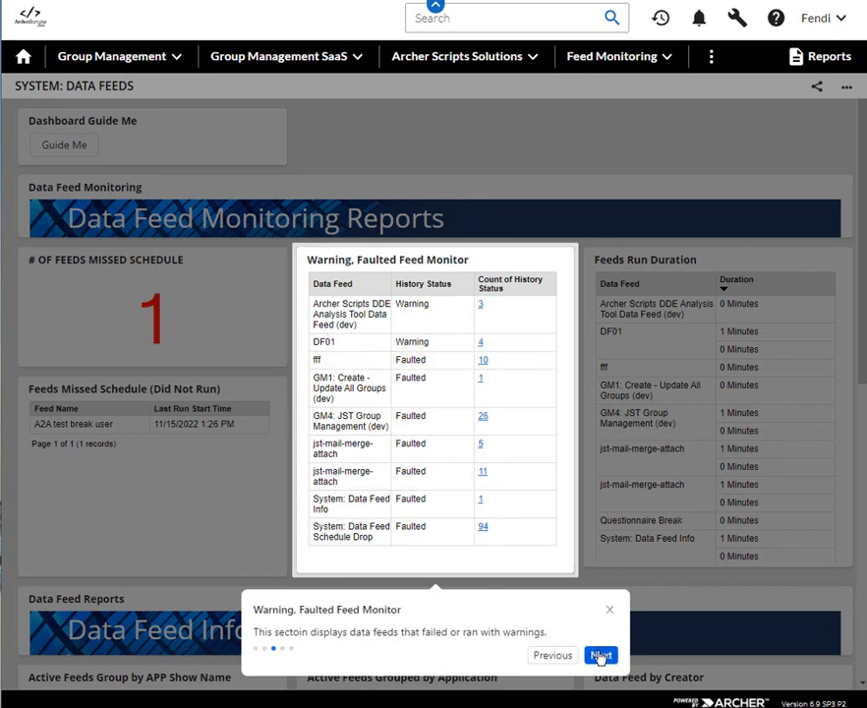
pyautogui.click(602, 655)
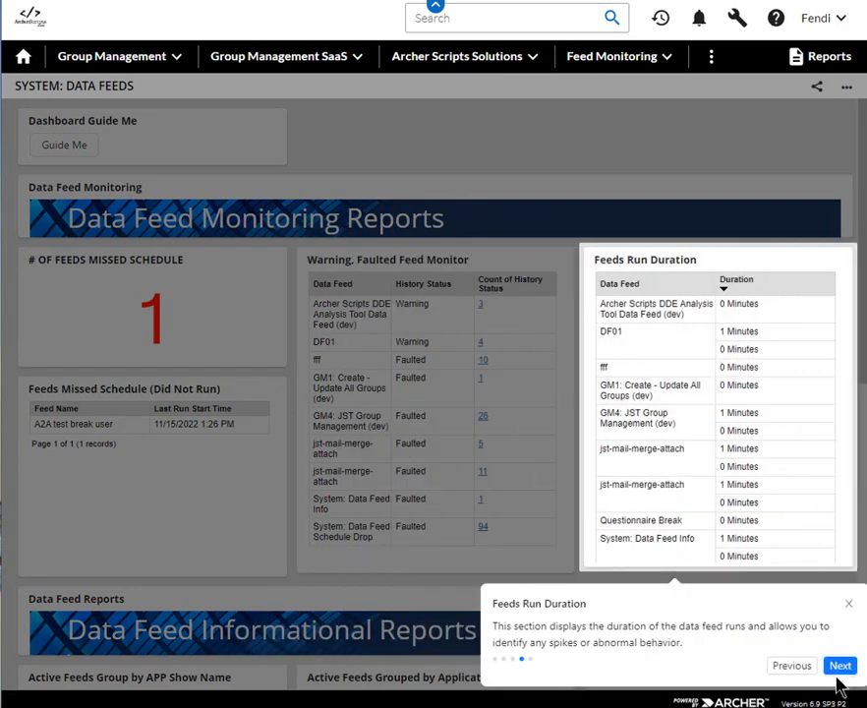
pyautogui.click(840, 665)
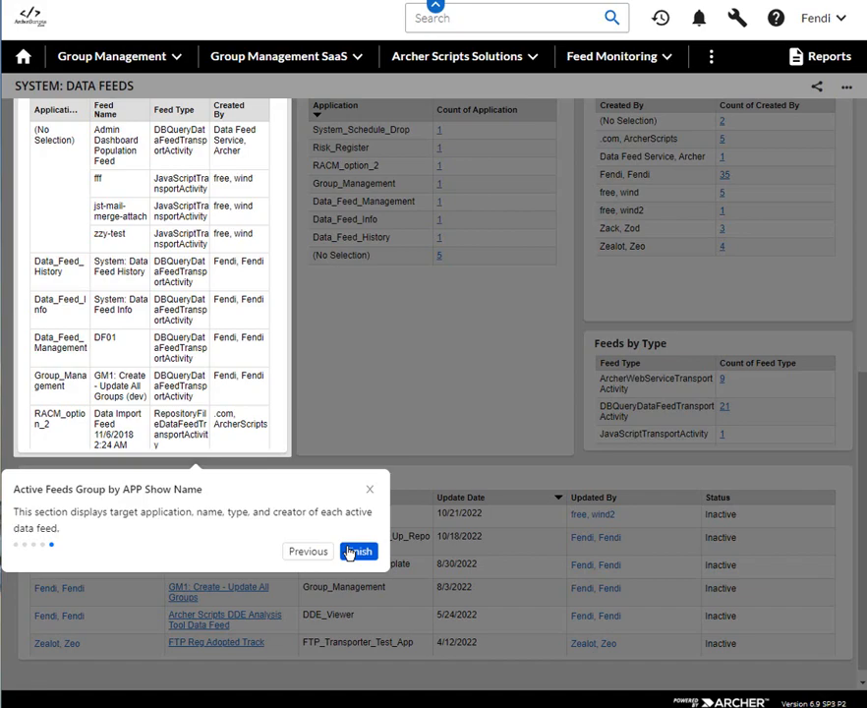
pyautogui.click(358, 551)
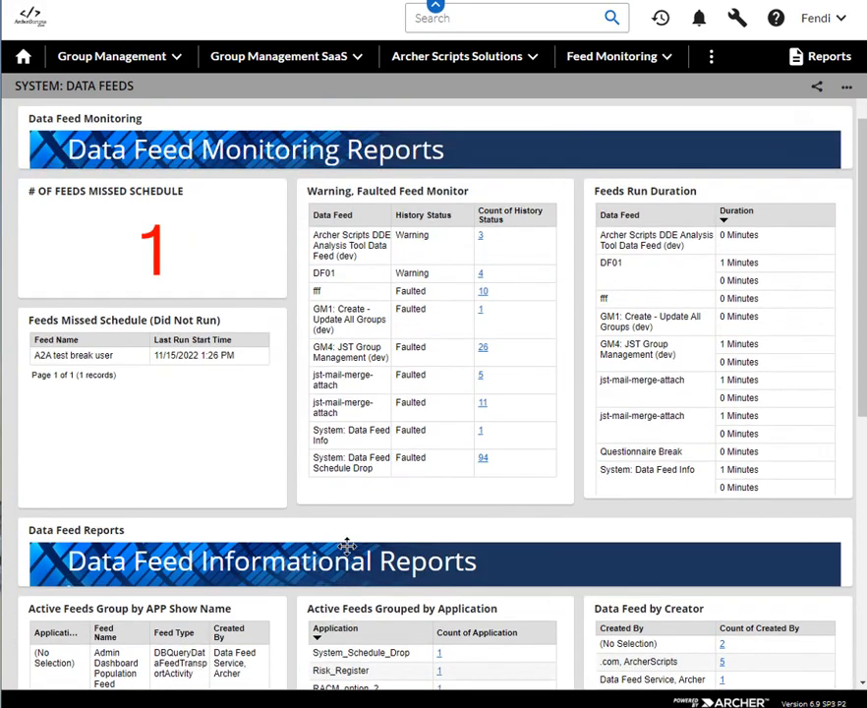
# Bring up Edit Properties for the Dashboard Guide Me iView from its options menu
pyautogui.click(270, 120)
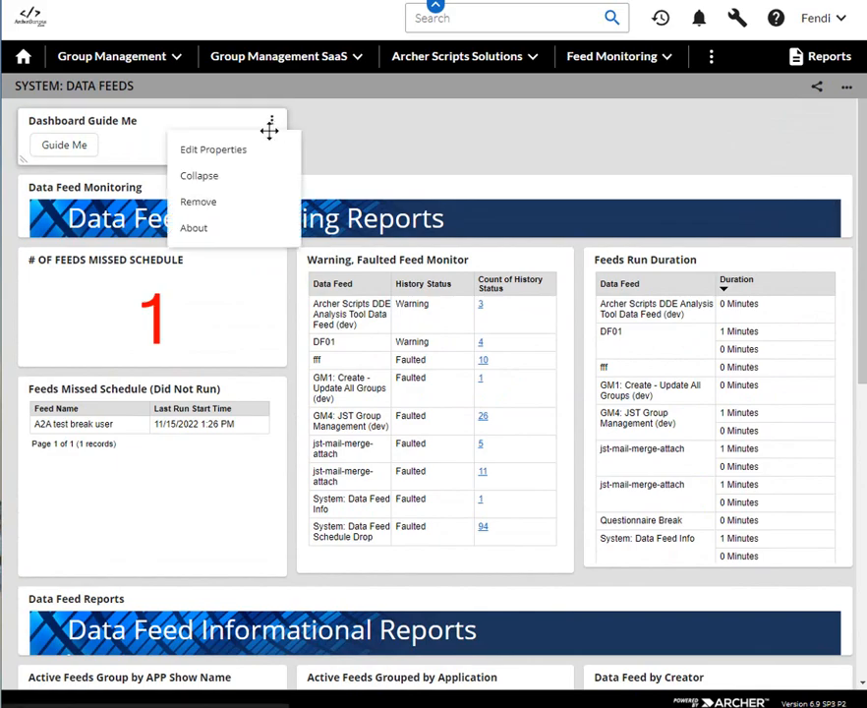
pyautogui.click(212, 149)
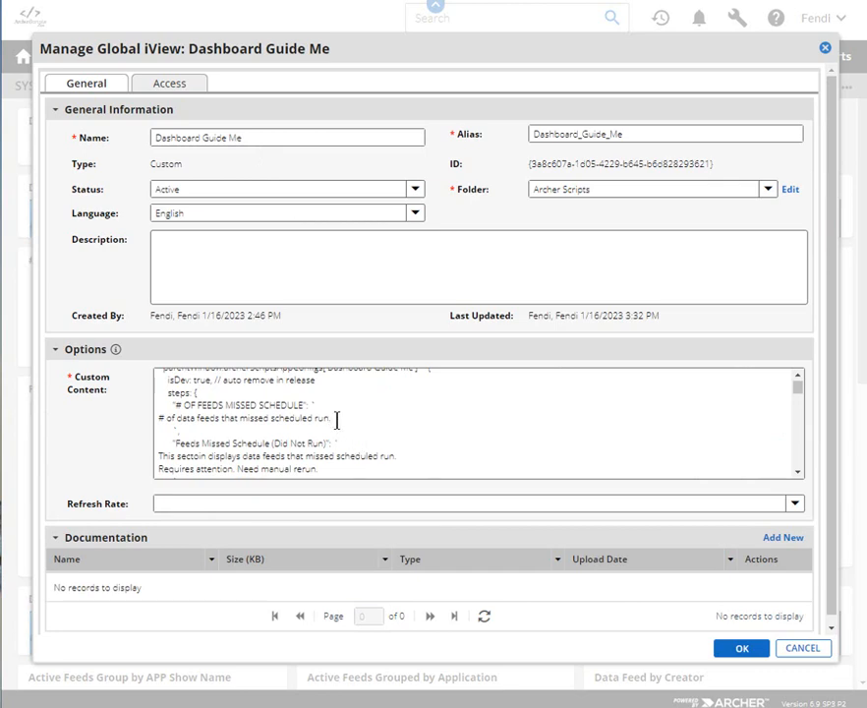
# Select the Feeds Missed Schedule title and description in the Custom Content box
pyautogui.moveTo(167, 405); pyautogui.dragTo(334, 417)
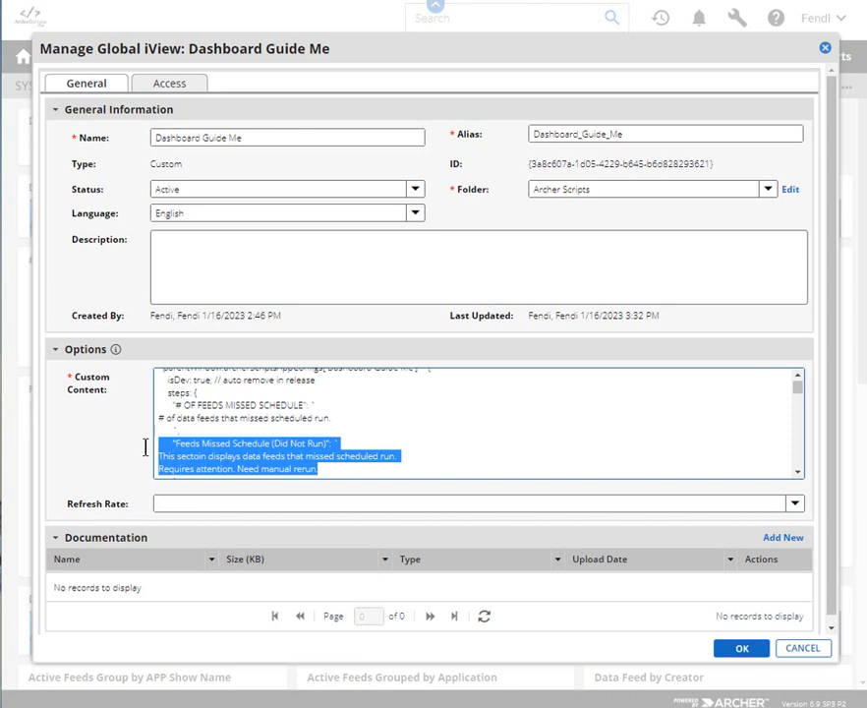
pyautogui.moveTo(503, 448)
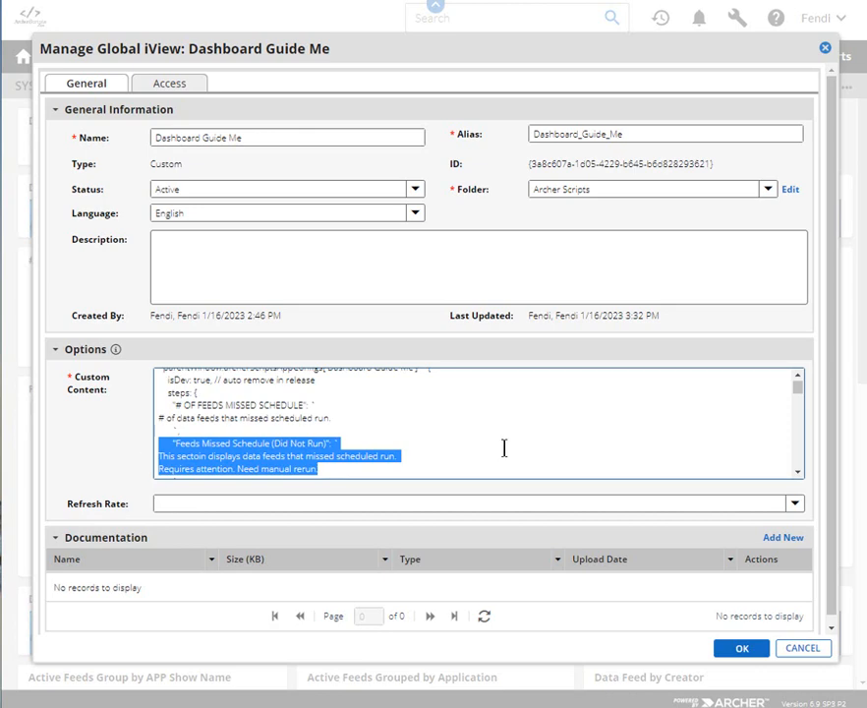